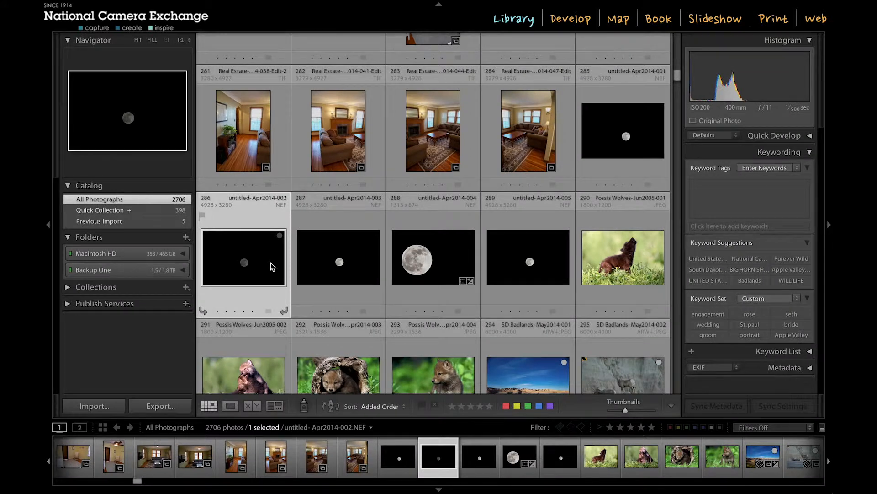
mouse_move(408, 252)
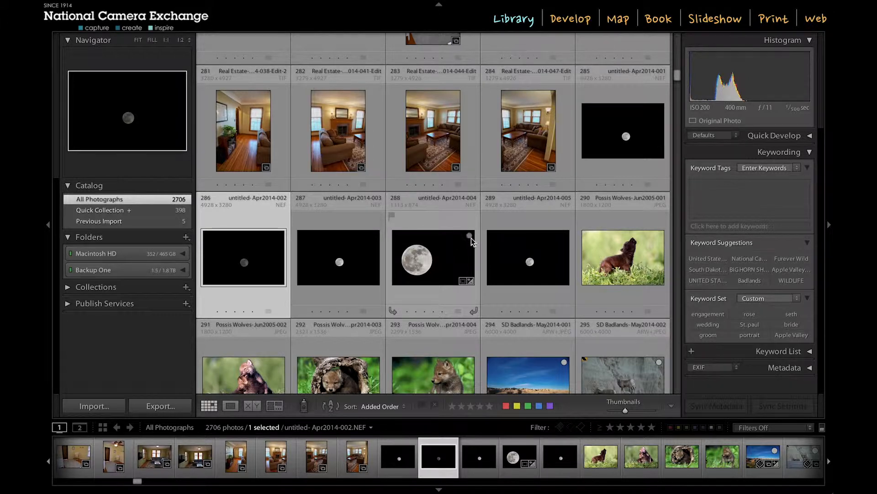
mouse_move(441, 269)
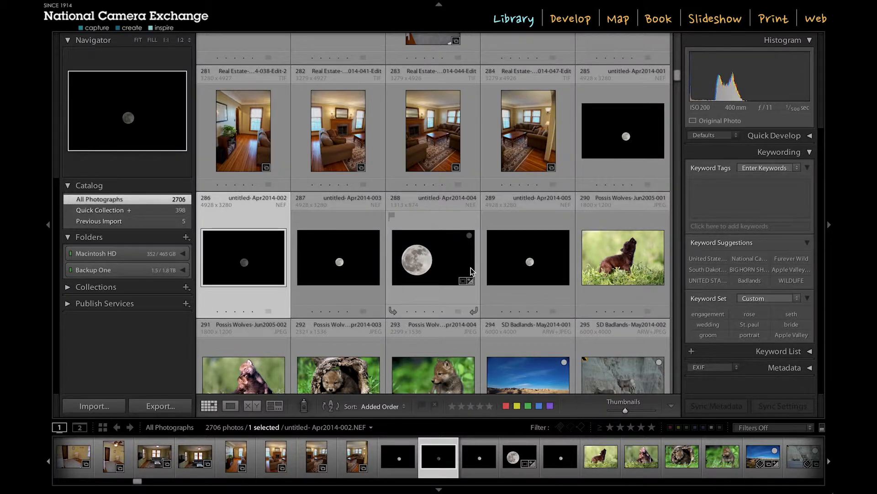
mouse_move(545, 165)
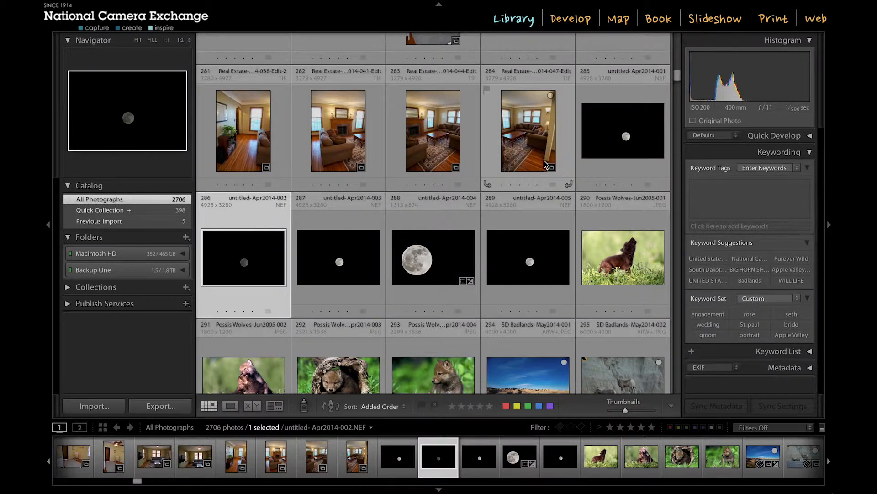
mouse_move(403, 147)
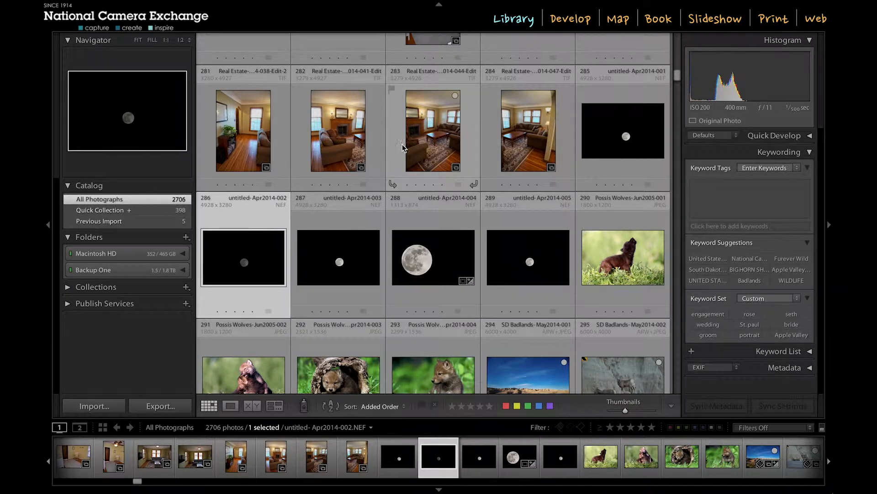
mouse_move(369, 258)
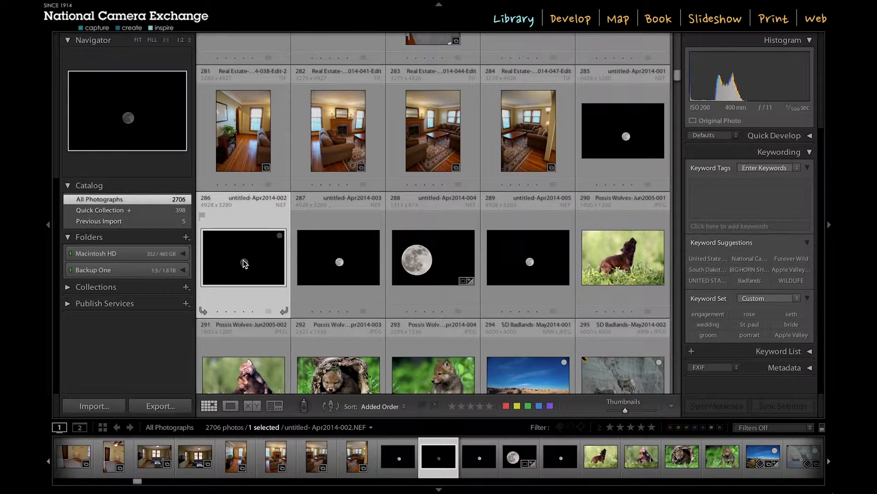
Step: Reveal the first moon photo on disk, then add photos 288 and 289 for five selected
right_click(242, 257)
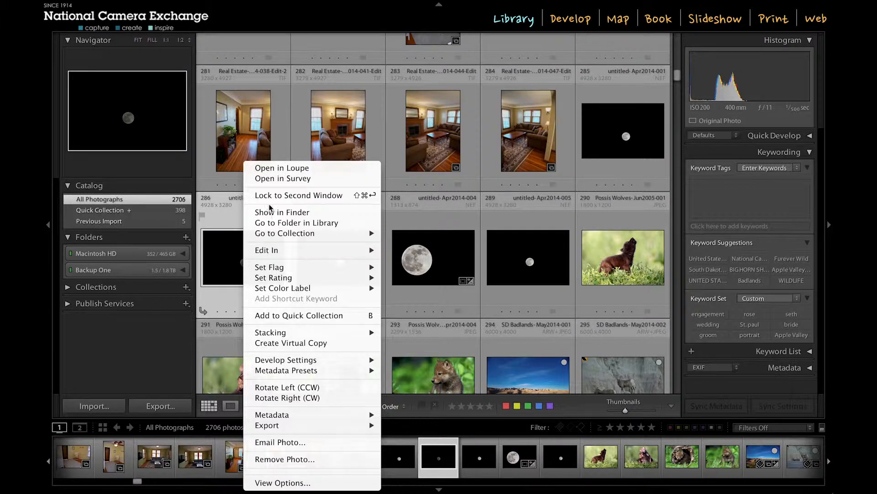
mouse_move(282, 211)
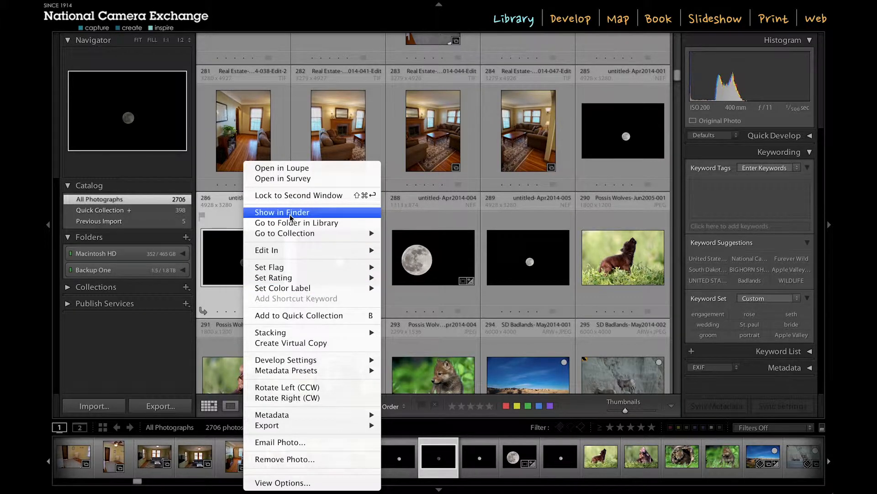
click(282, 212)
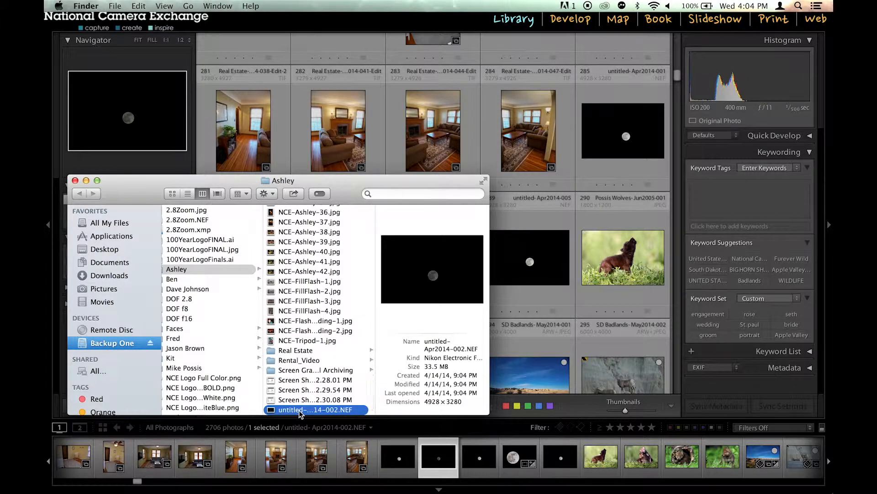
mouse_move(197, 271)
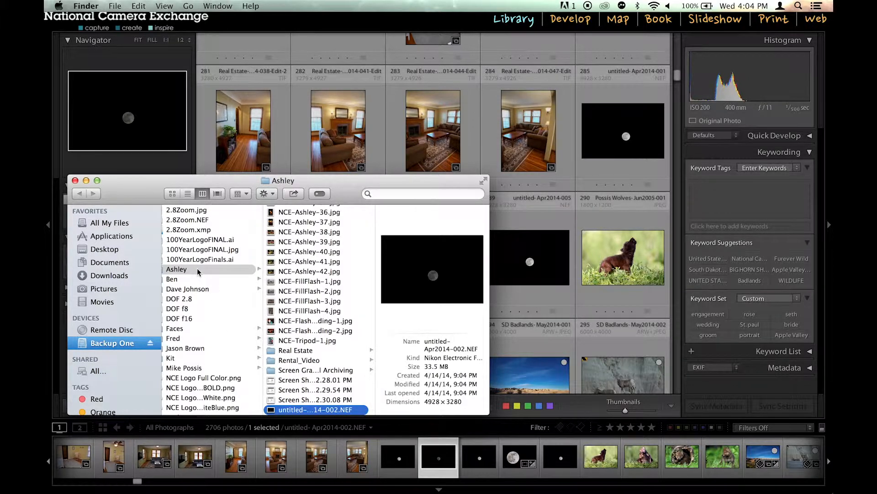
click(75, 180)
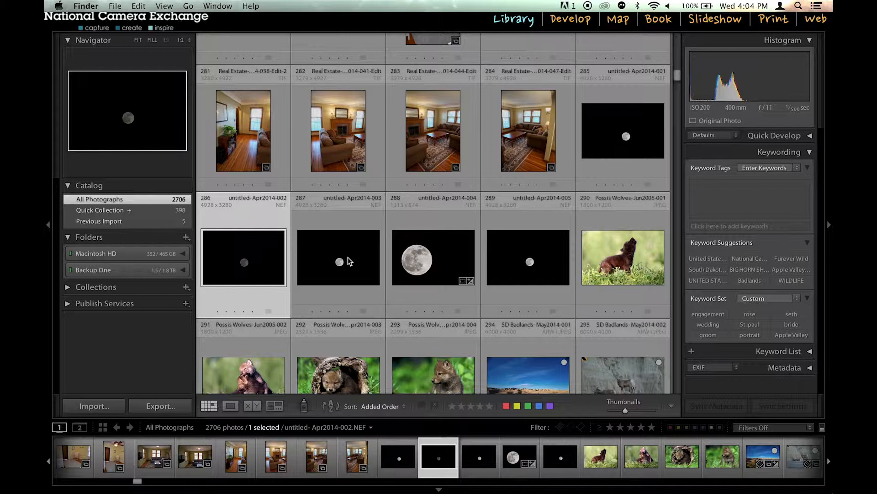
mouse_move(623, 139)
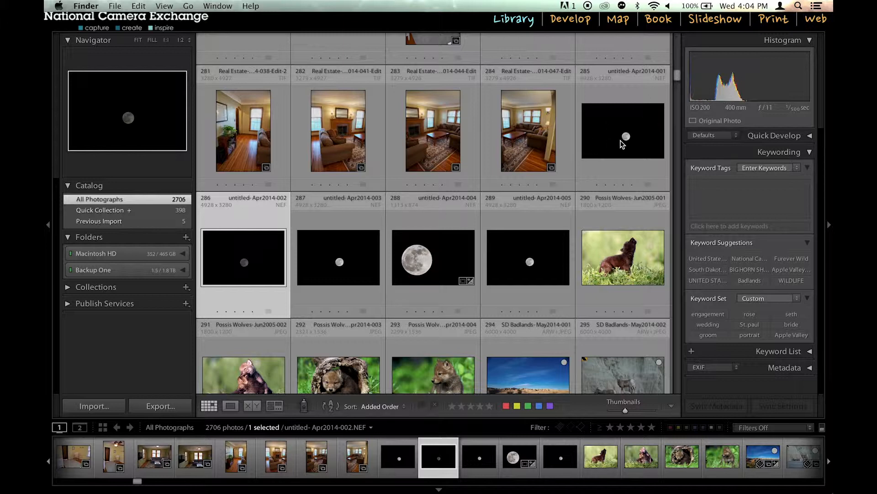
mouse_move(599, 151)
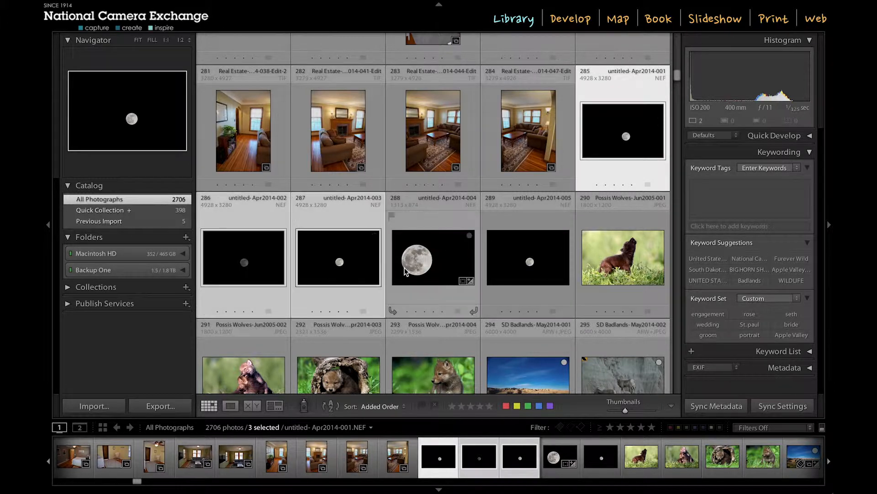
click(623, 257)
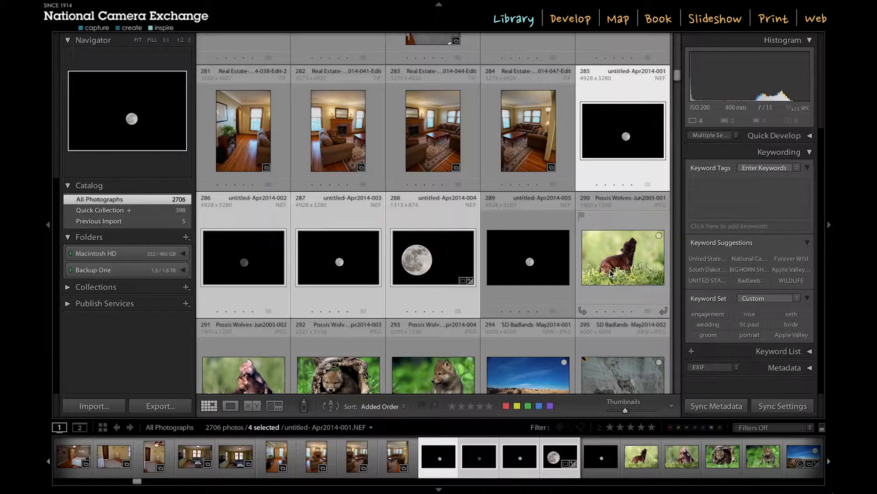
click(527, 256)
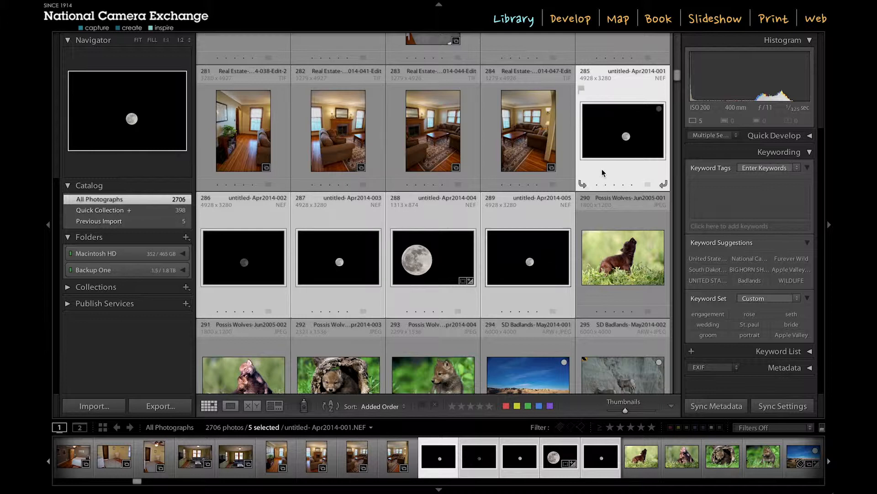
mouse_move(582, 171)
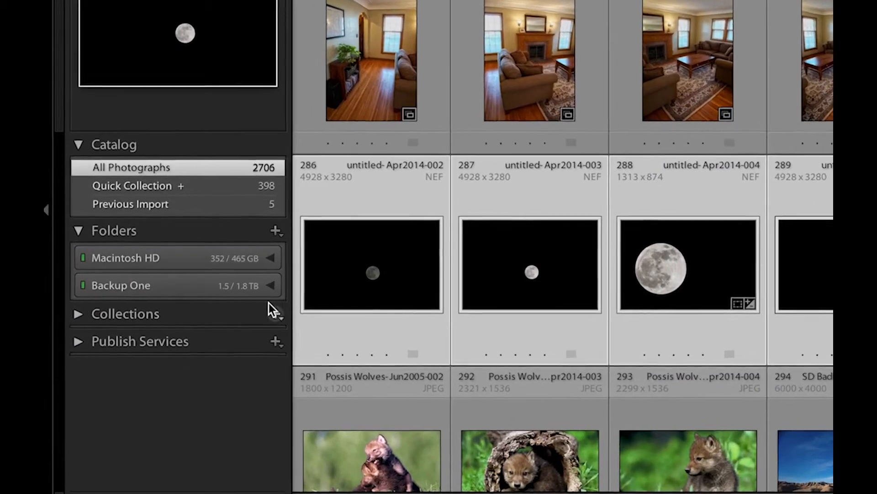
Step: Expand Backup One and use Show Parent Folder on _NCE PhotoRoadTrip
click(271, 284)
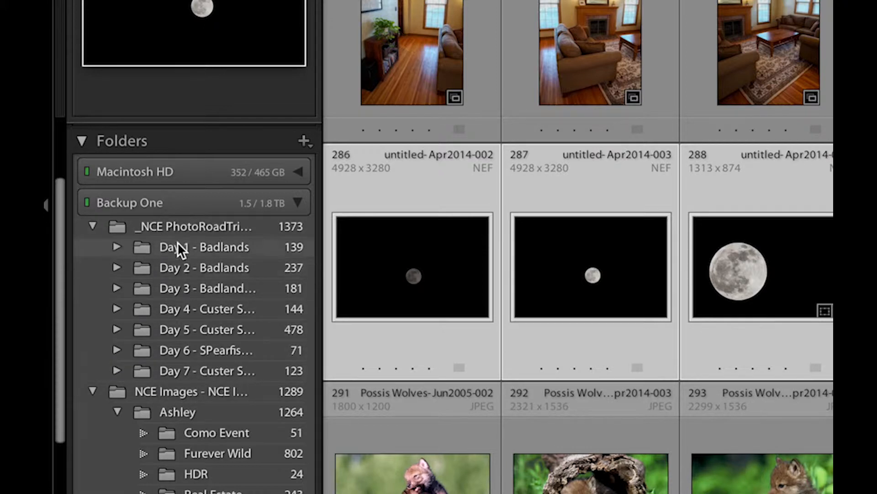
mouse_move(216, 229)
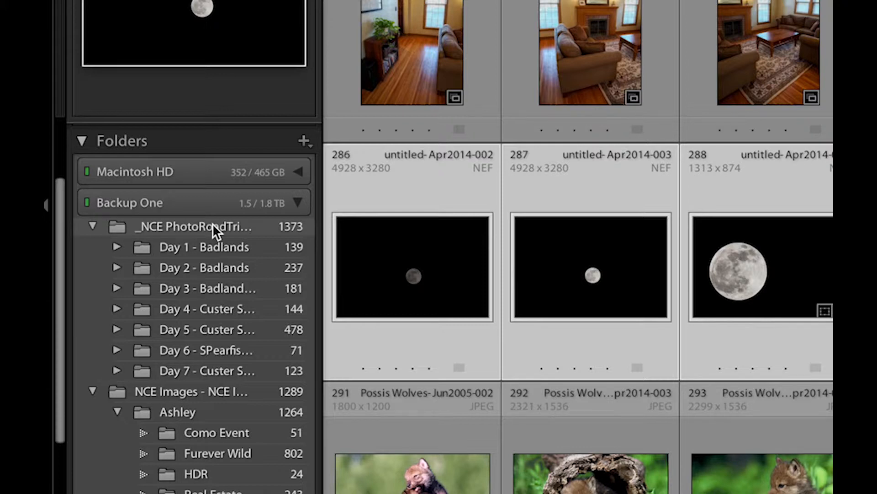
right_click(194, 226)
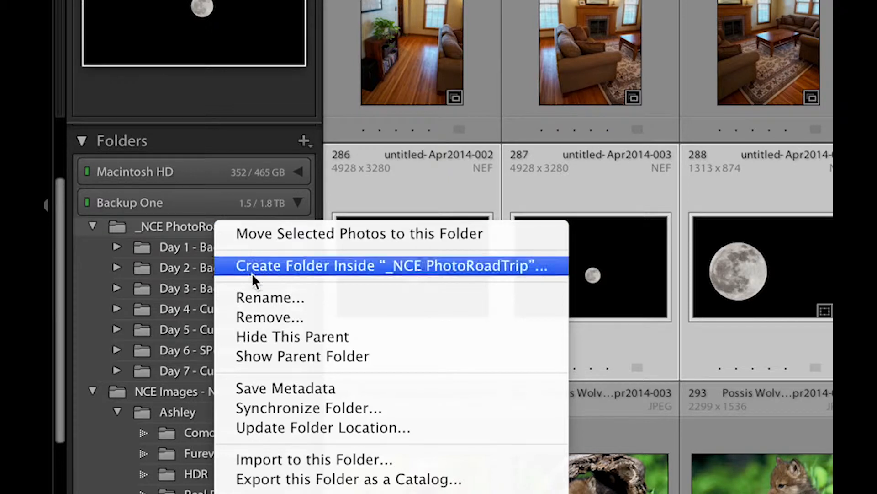
mouse_move(260, 362)
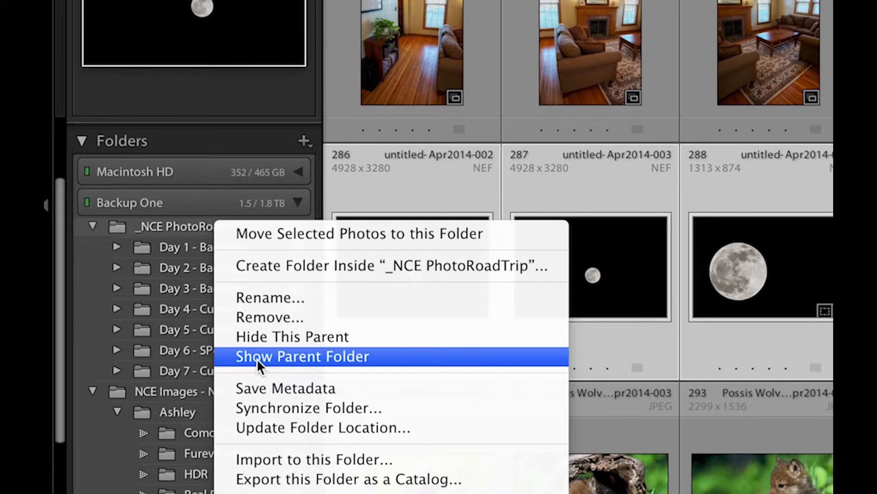
click(302, 356)
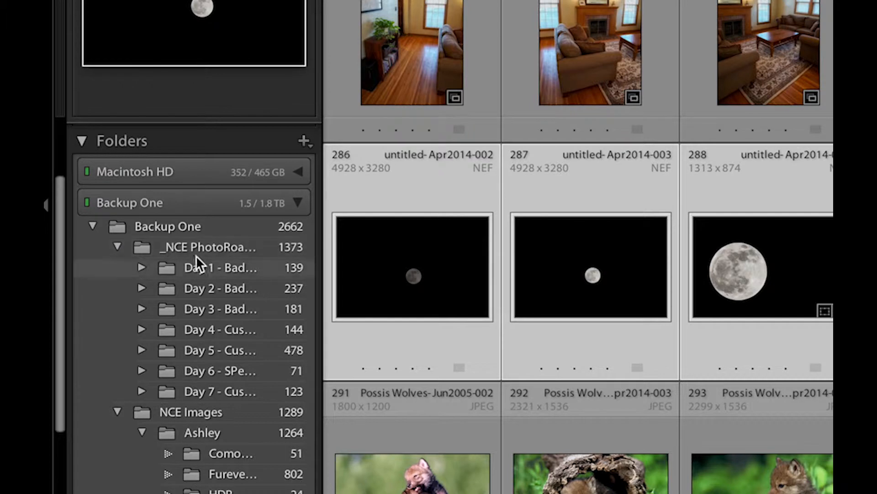
mouse_move(187, 226)
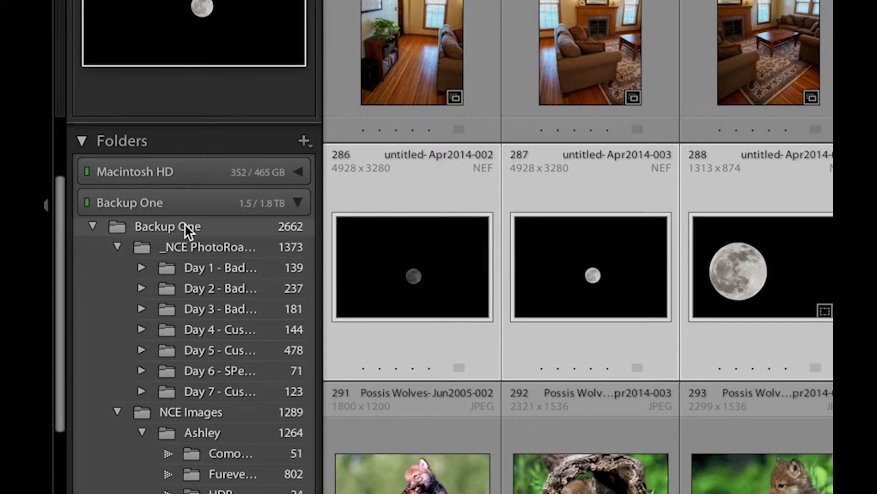
mouse_move(187, 230)
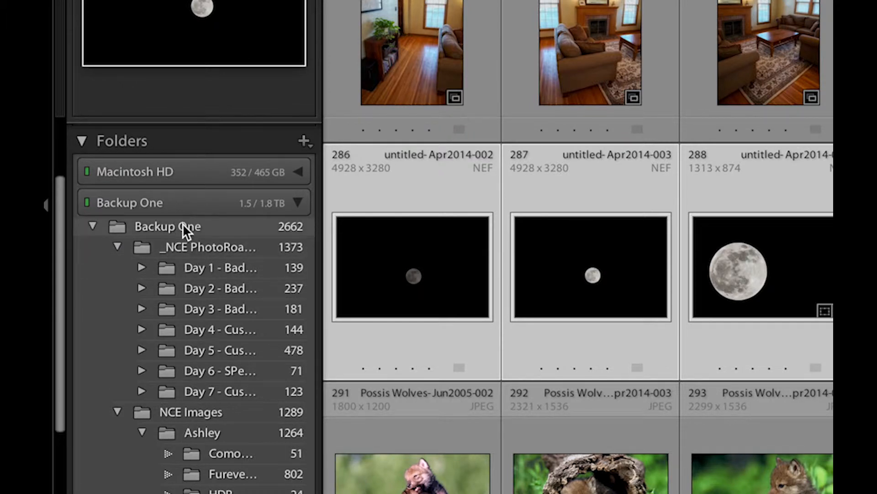
Step: Create a folder named 'Moon' inside Backup One, including the selected photos
right_click(167, 226)
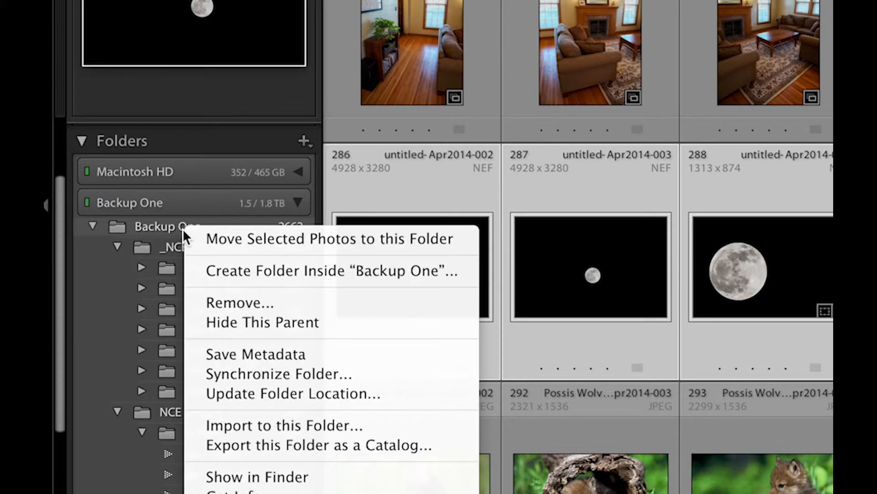
mouse_move(249, 276)
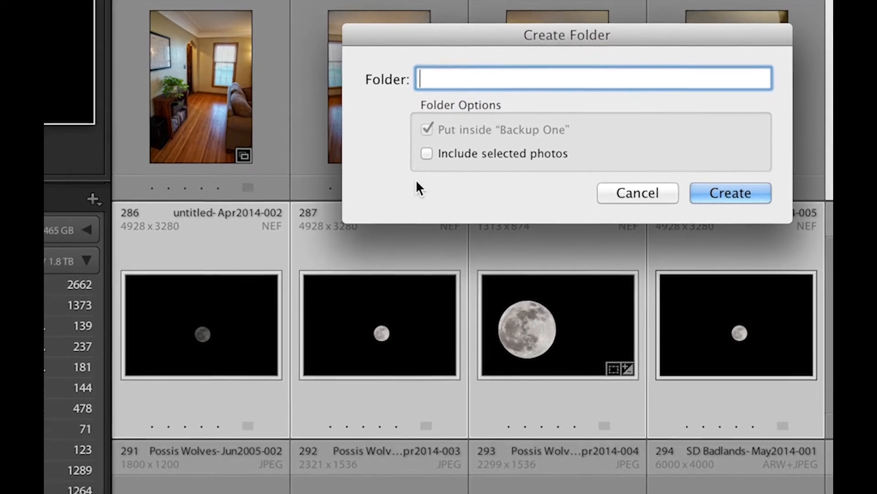
text(Moon)
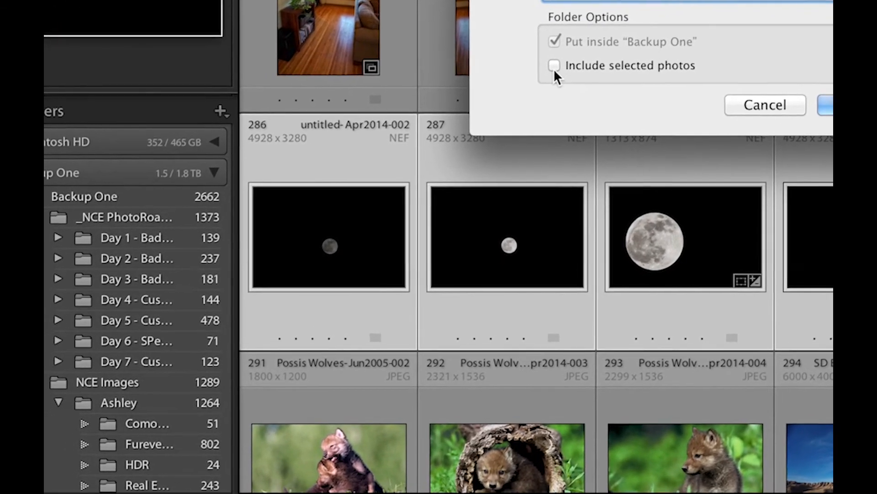
click(554, 65)
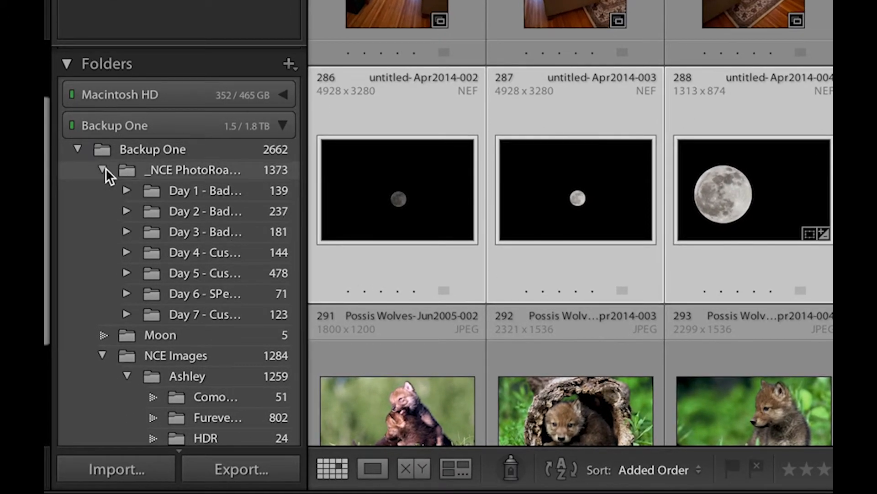
Step: Collapse _NCE PhotoRoadTrip, briefly view NCE Images, and open the Moon folder's five photos
click(103, 170)
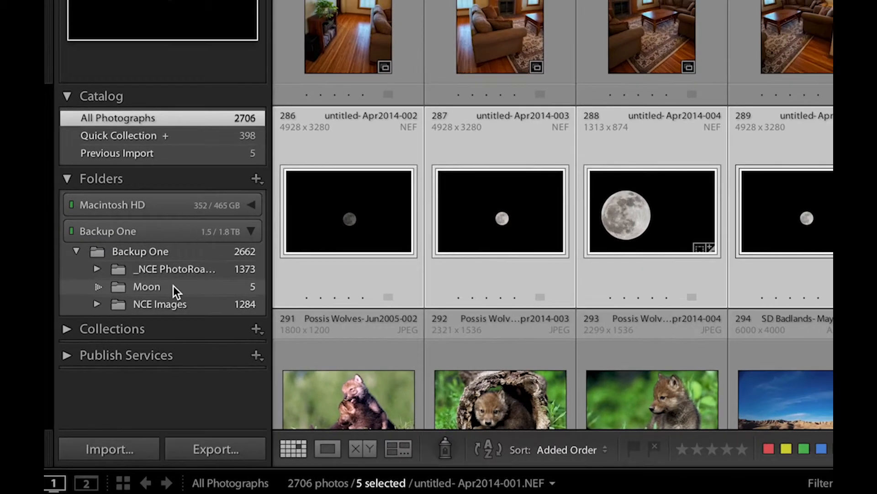
click(146, 287)
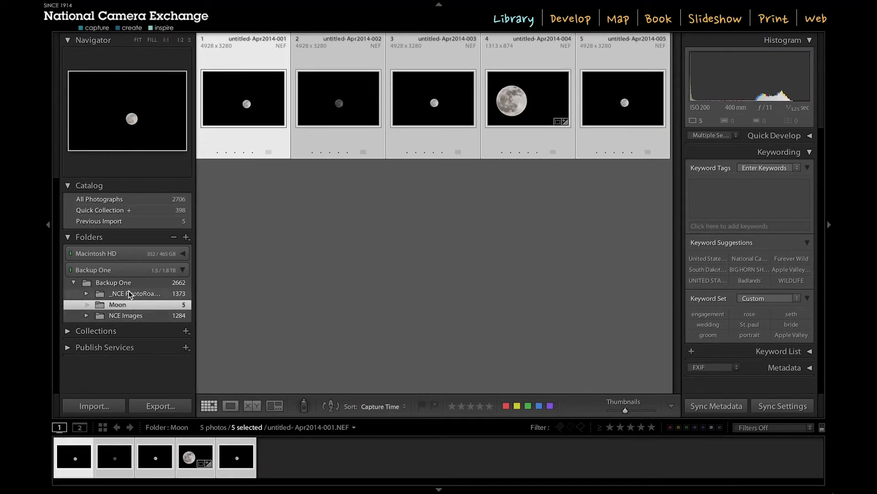
click(125, 315)
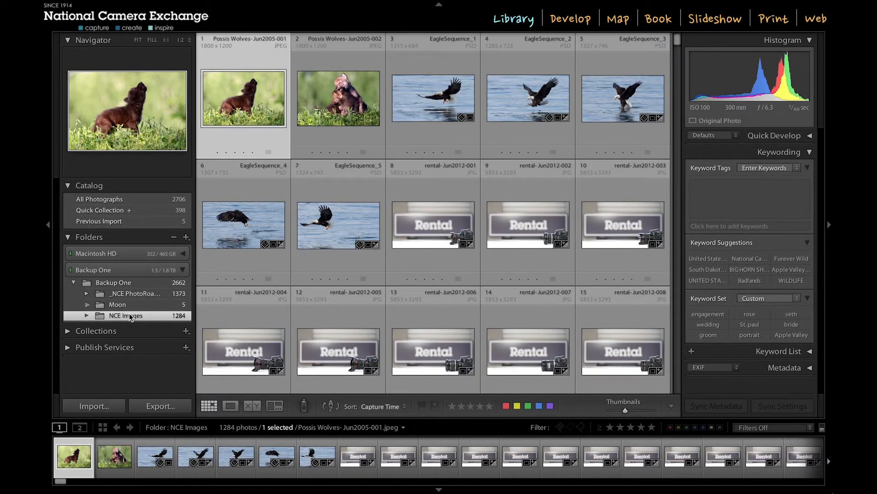
click(117, 304)
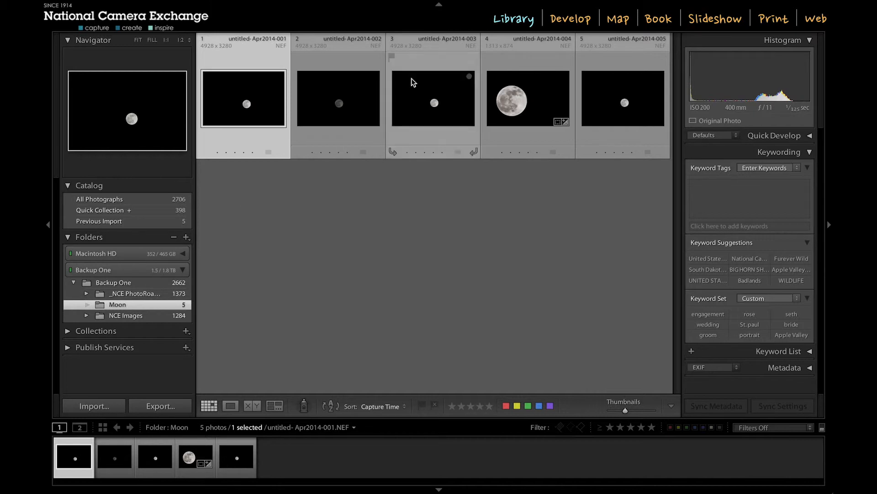
mouse_move(307, 200)
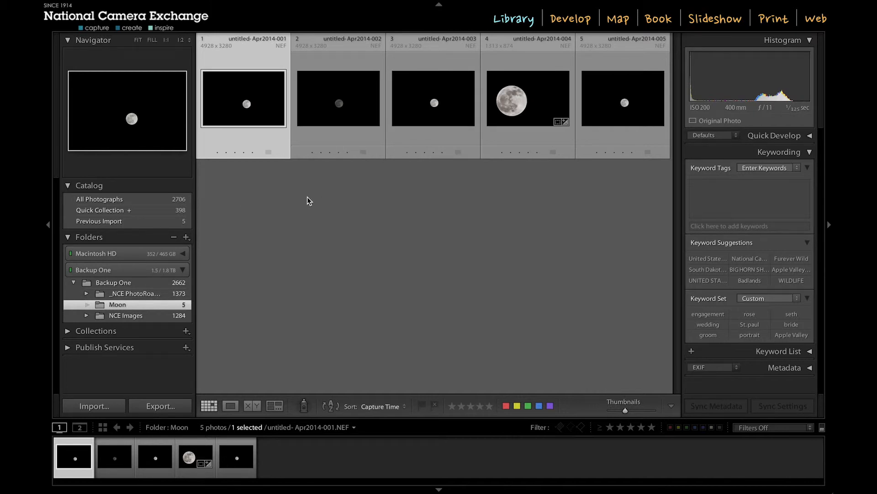